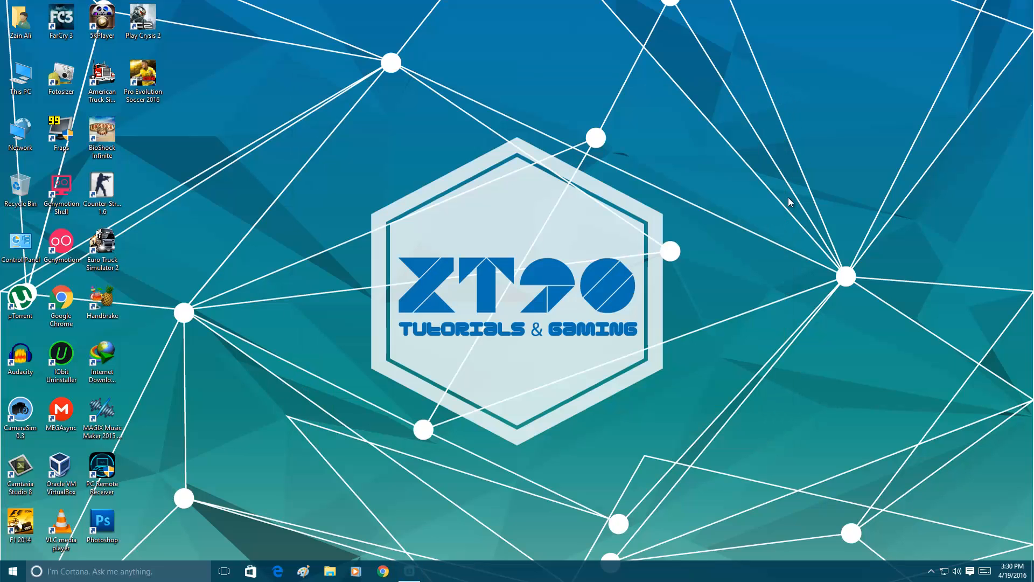
- Expand the system tray's hidden icons to reveal all running background apps
{"action": "left_click", "coordinate": [931, 571]}
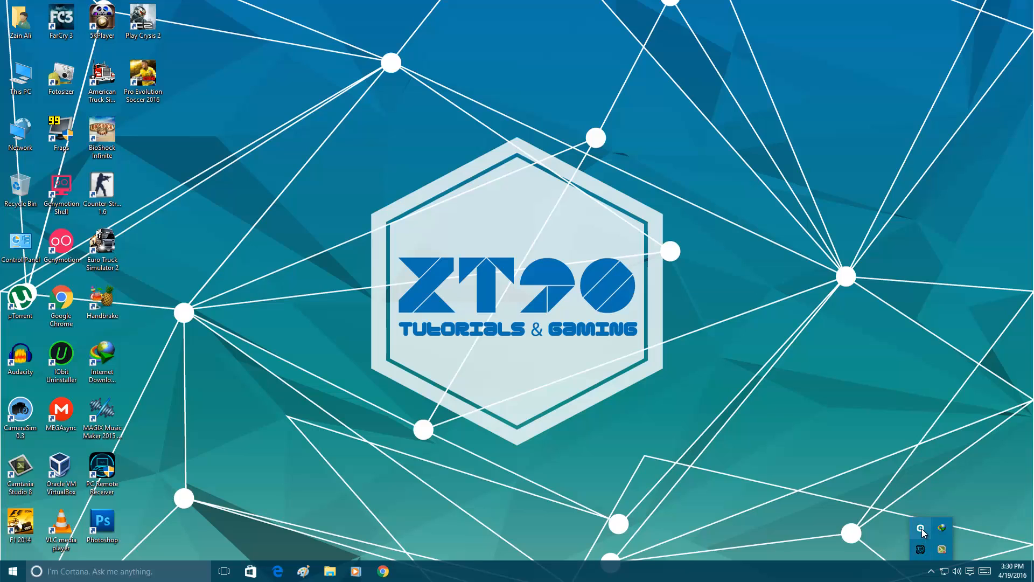